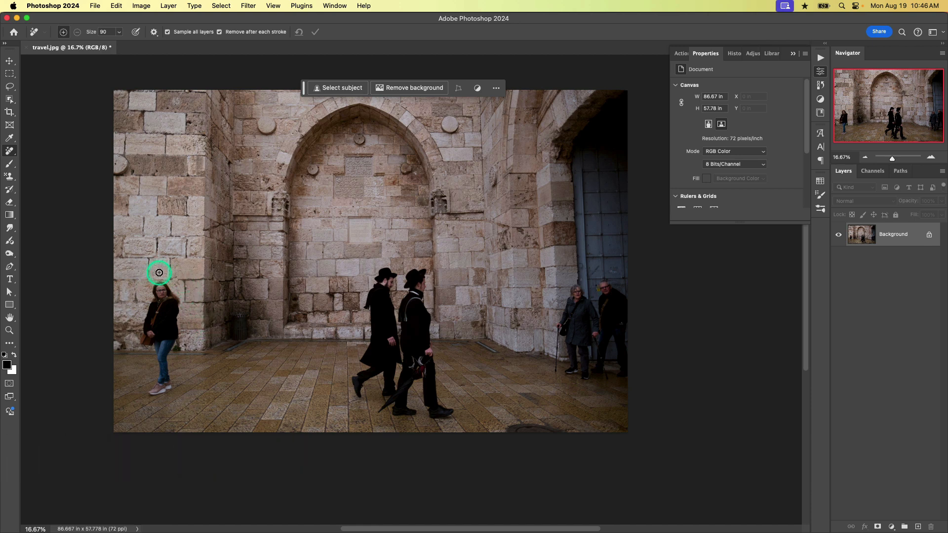
mouse_move(539, 310)
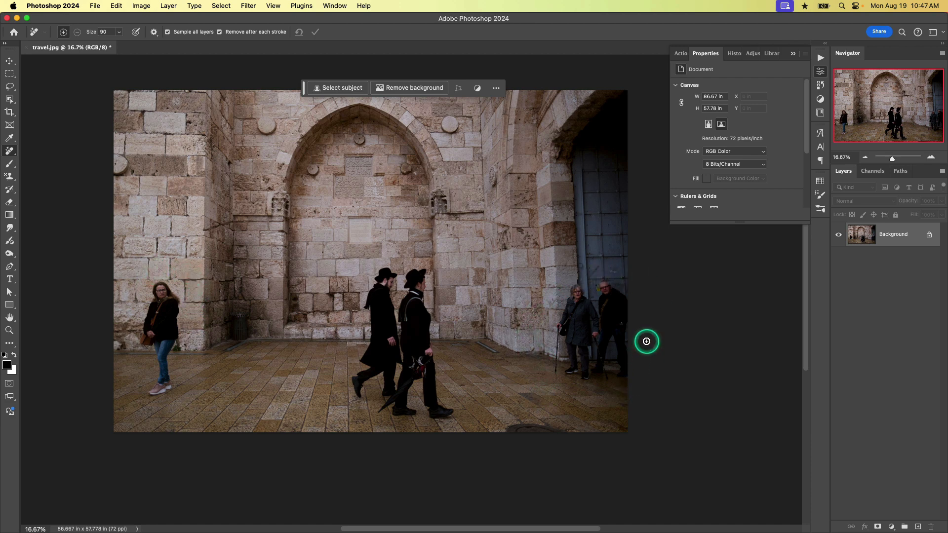
mouse_move(647, 291)
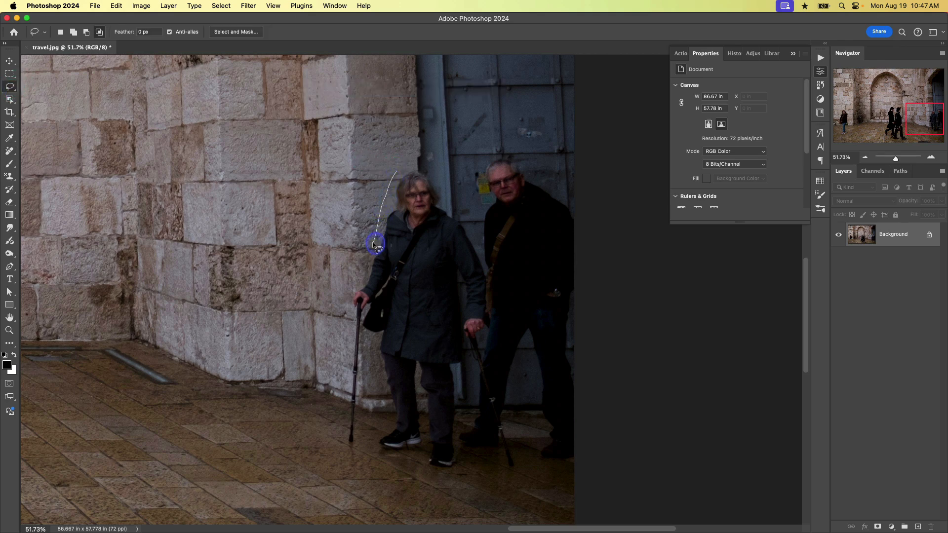
Step: Lasso a loose loop around the elderly couple and their canes, reaching the pavement
drag(375, 245, 345, 306)
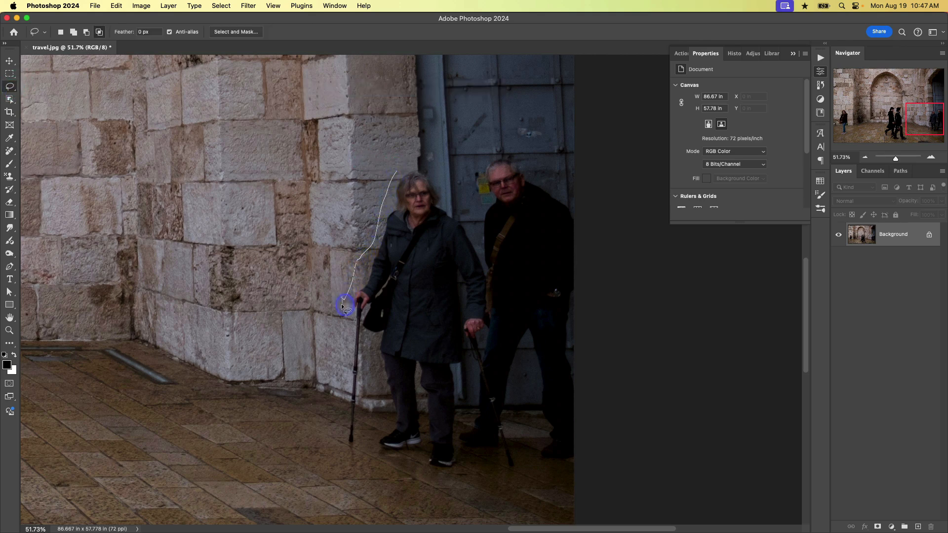
drag(345, 305, 339, 450)
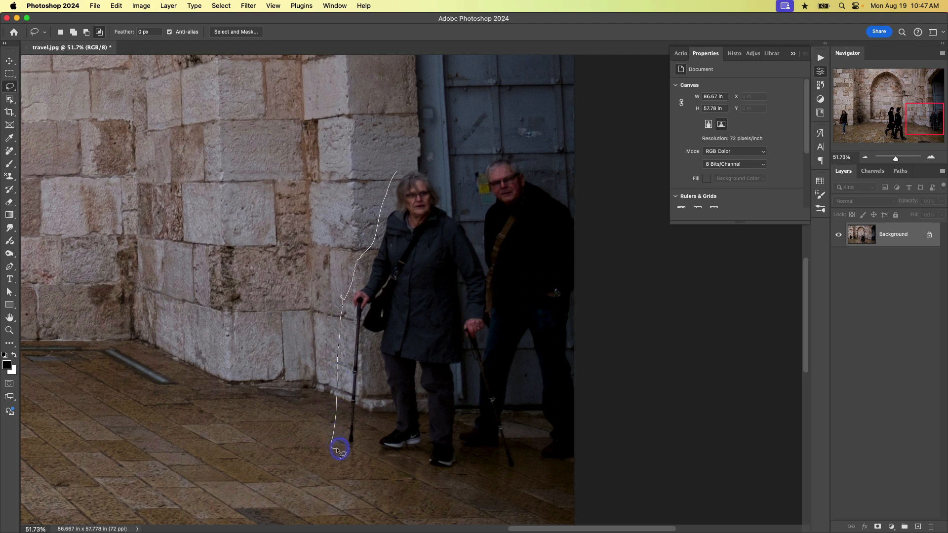
drag(339, 451, 378, 487)
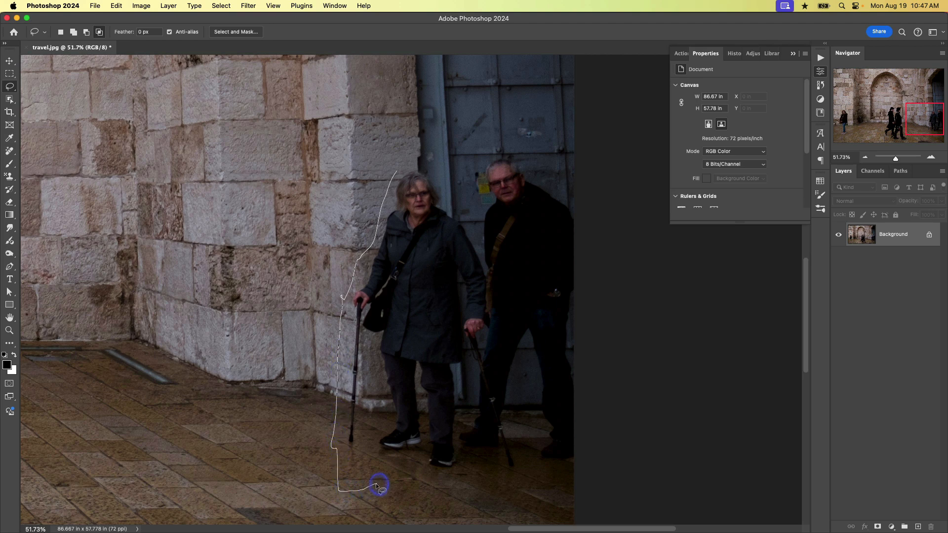
drag(377, 487, 510, 507)
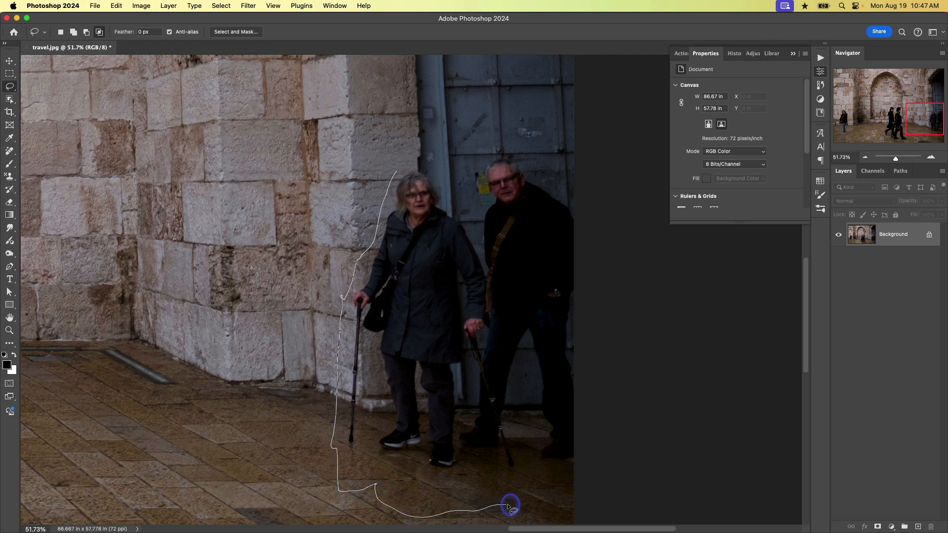
drag(511, 507, 608, 426)
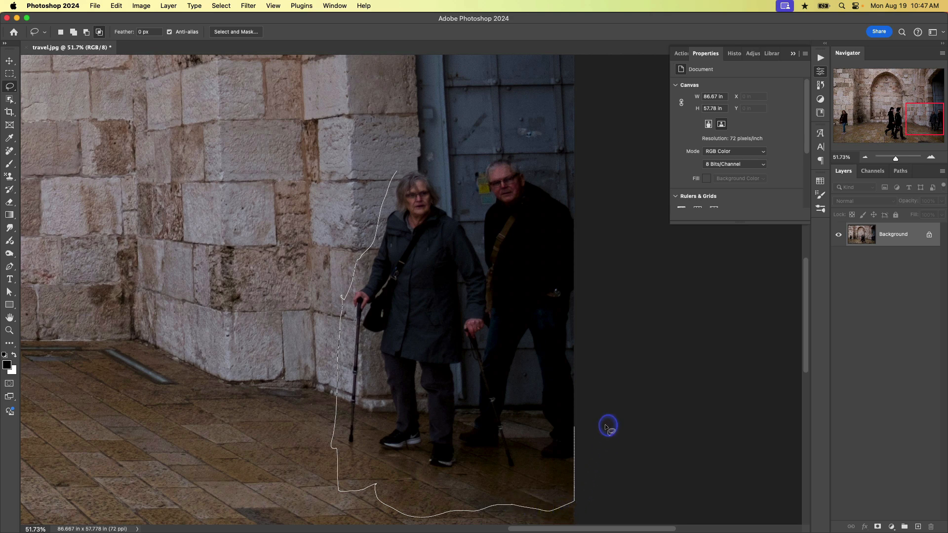
mouse_move(628, 227)
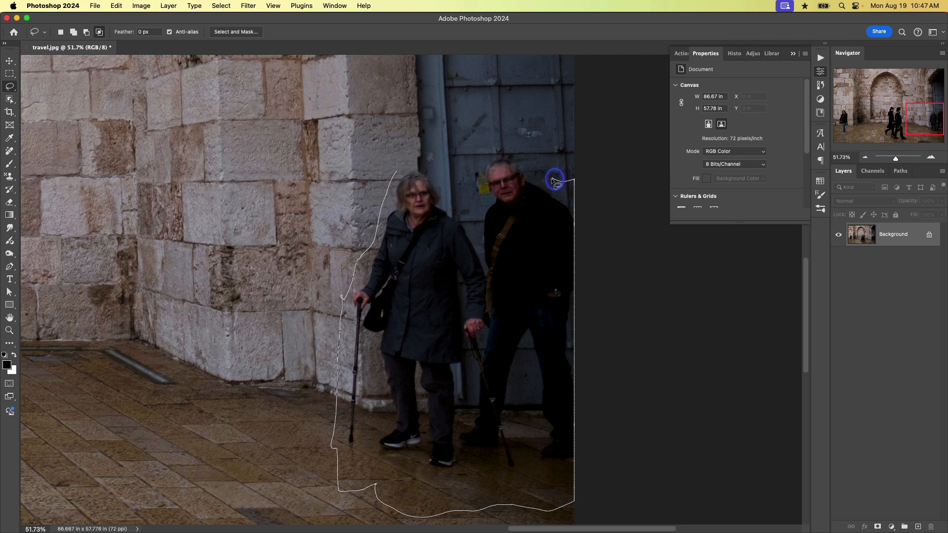
drag(553, 182, 475, 173)
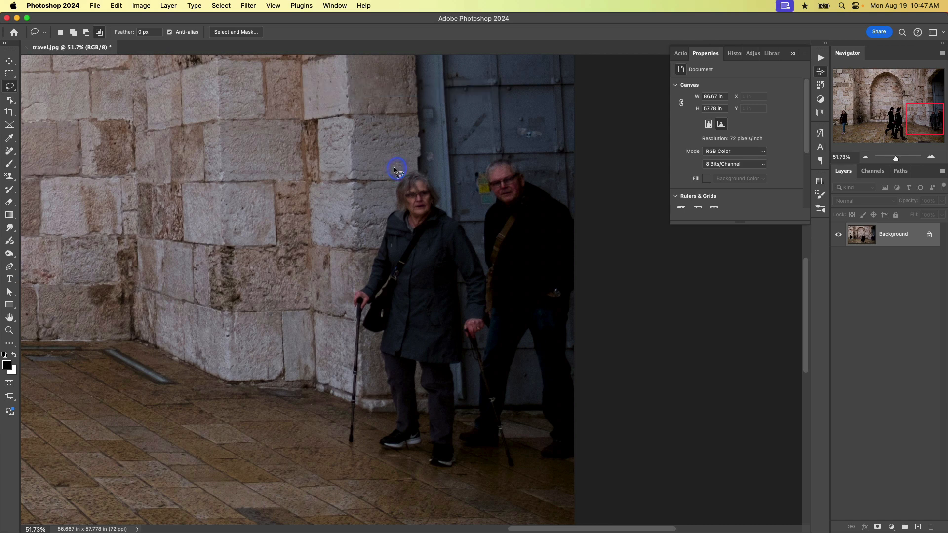
drag(396, 168, 339, 470)
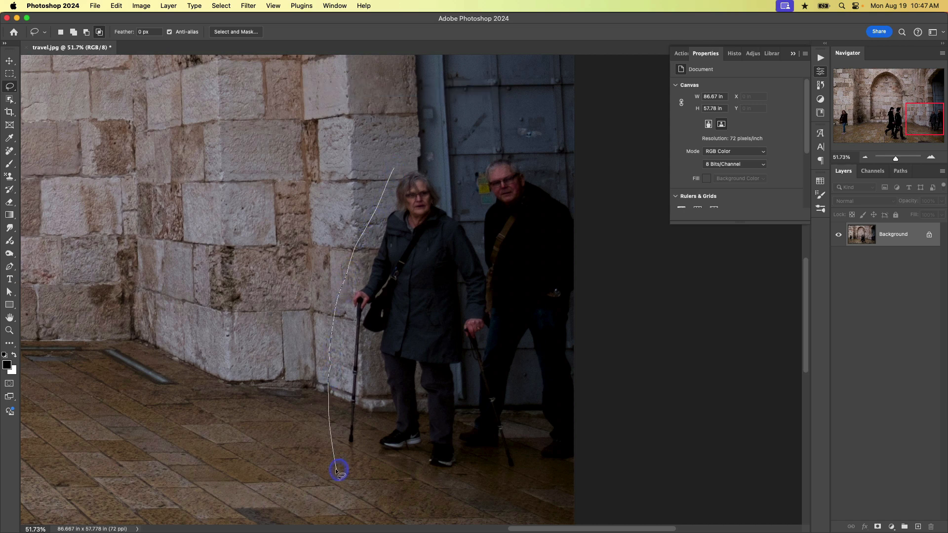
drag(339, 471, 566, 514)
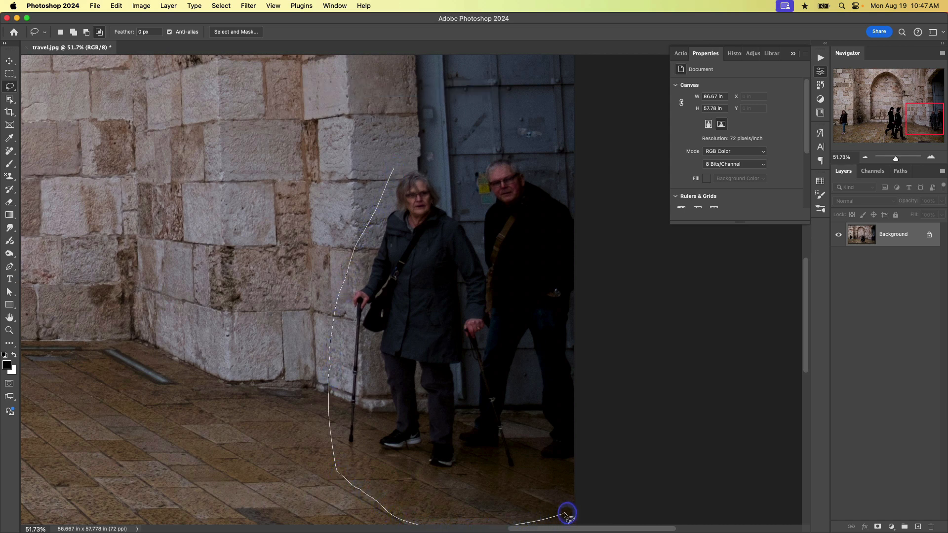
drag(566, 515, 603, 390)
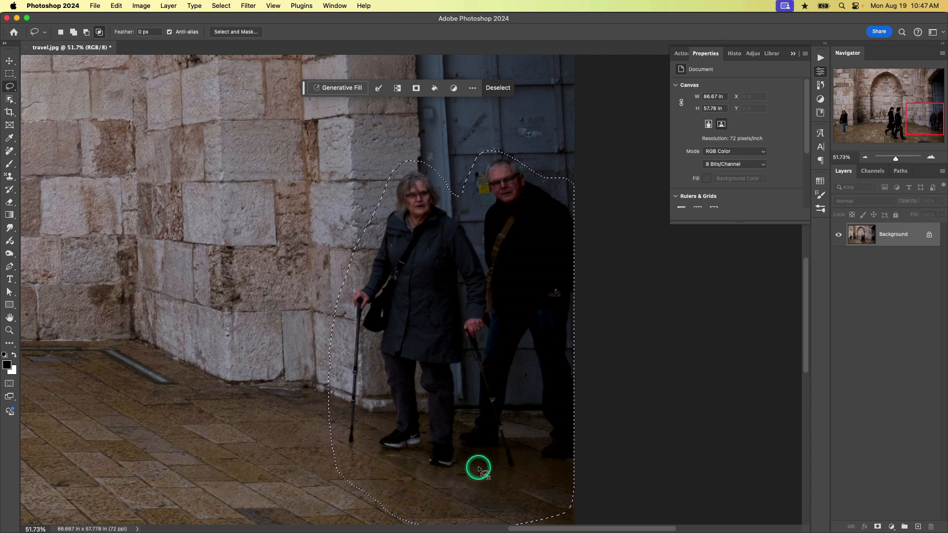
mouse_move(387, 135)
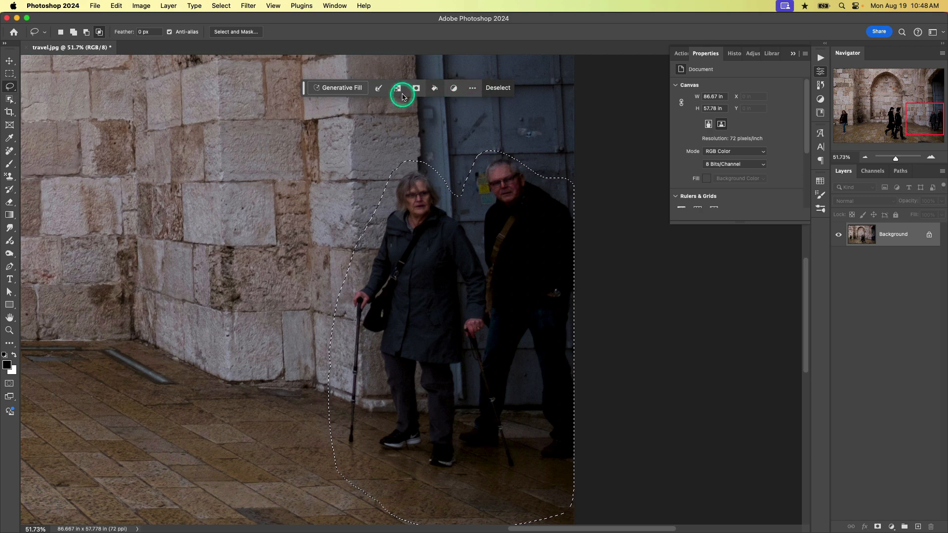
mouse_move(374, 57)
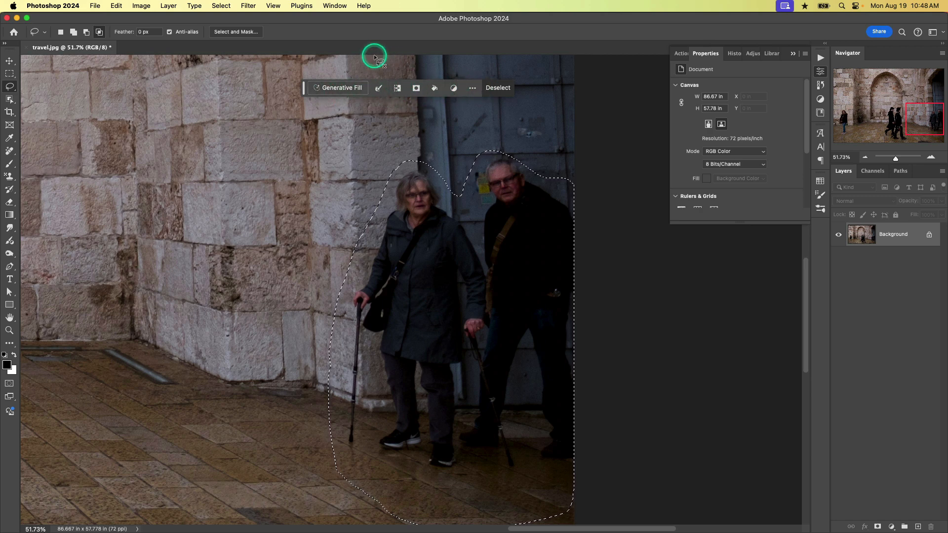
Step: Enable Window > Contextual Task Bar and start Generative Fill on the couple's selection
click(334, 6)
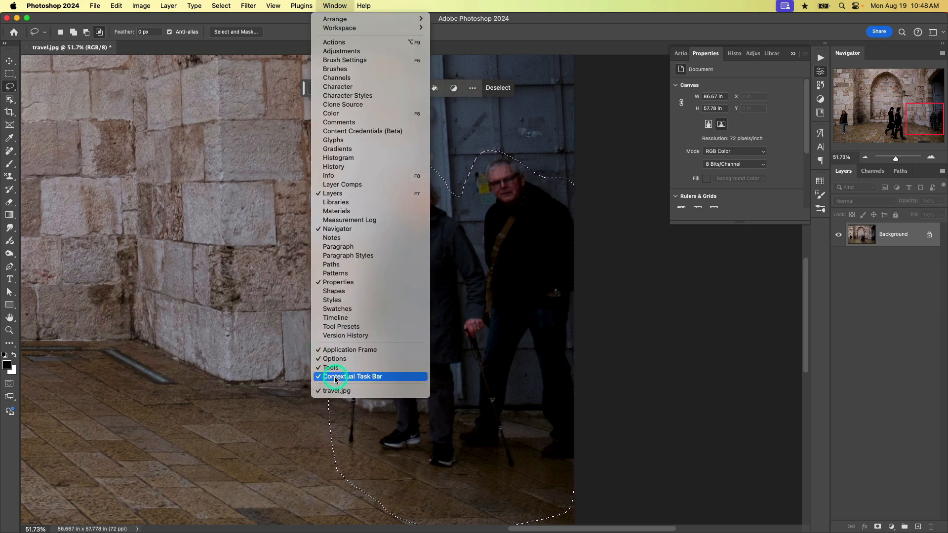
click(353, 376)
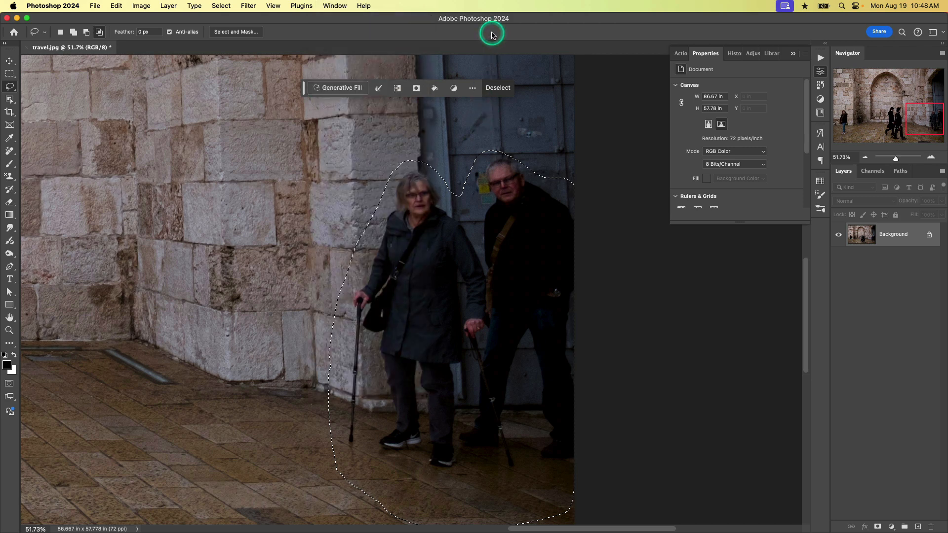
click(342, 88)
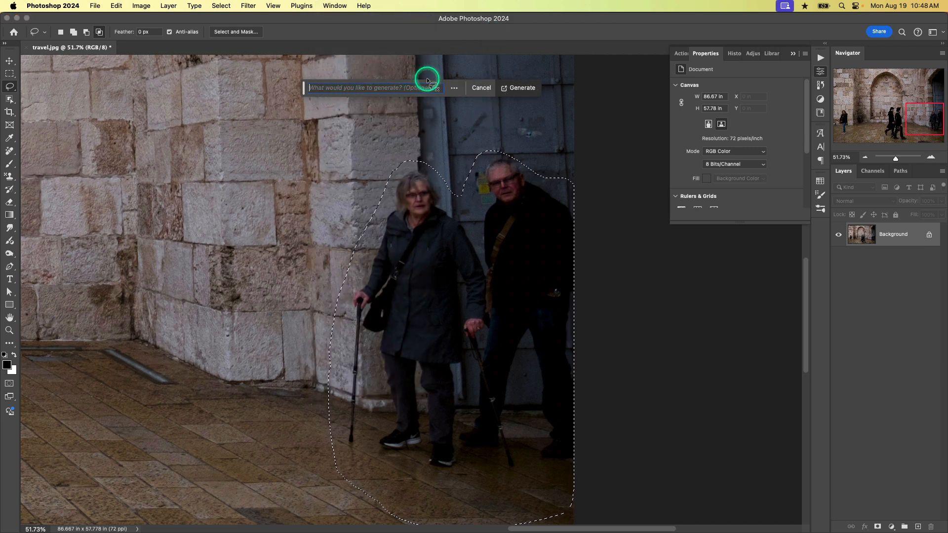
Step: Generate a blank-prompt fill over the couple, preview all three variations, and keep the first
click(518, 88)
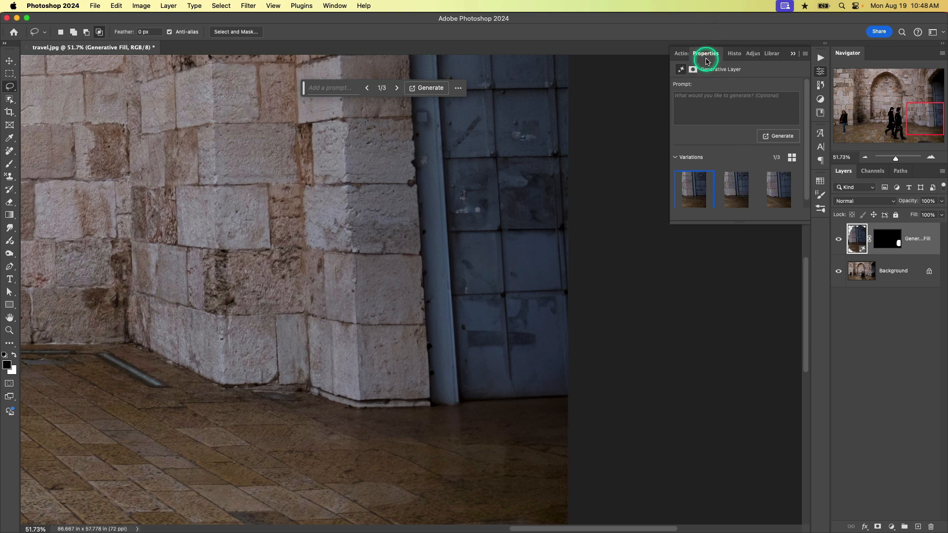
click(737, 189)
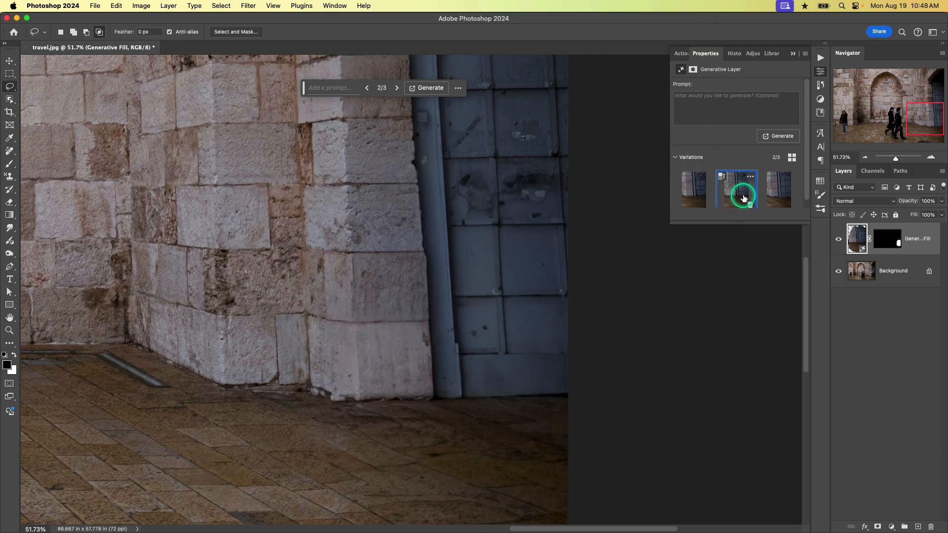
click(779, 189)
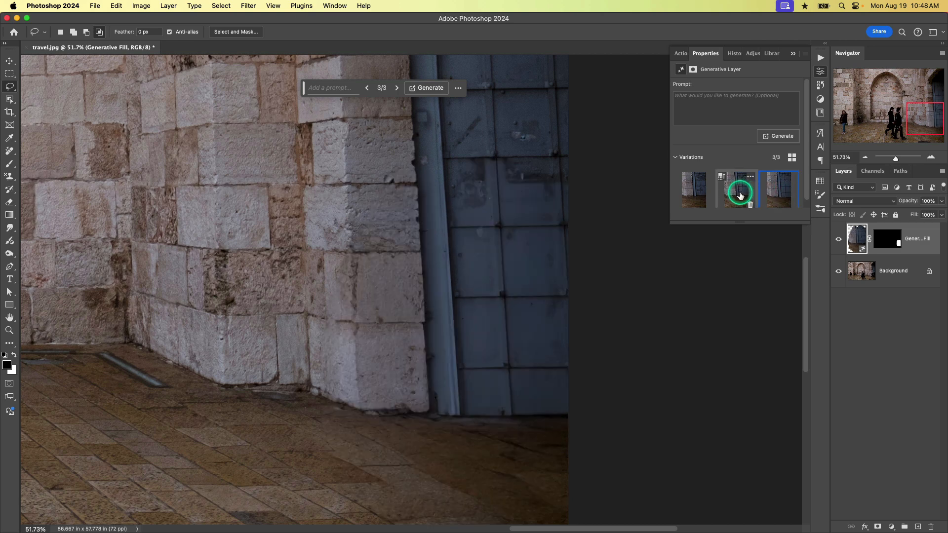
click(695, 189)
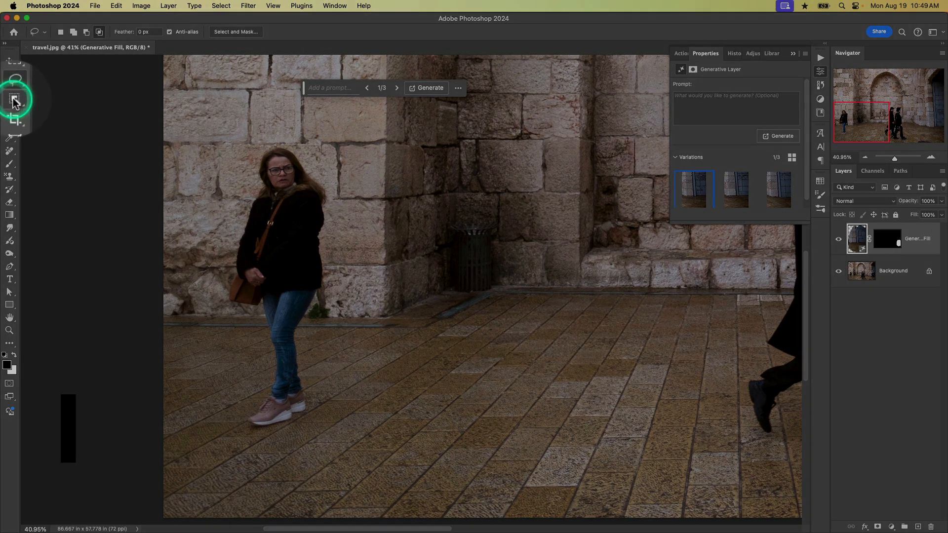
Step: Pick the Object Selection Tool from the selection tools flyout
click(12, 99)
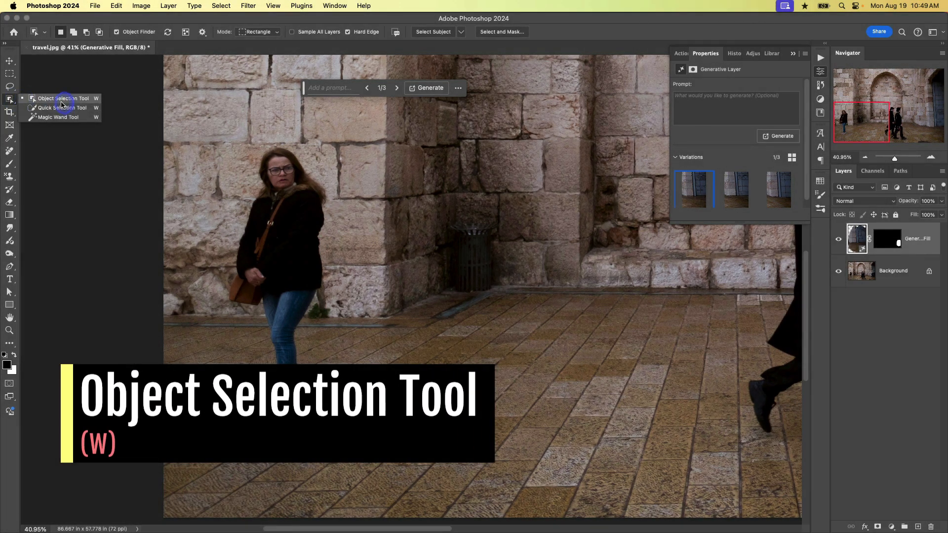
click(63, 98)
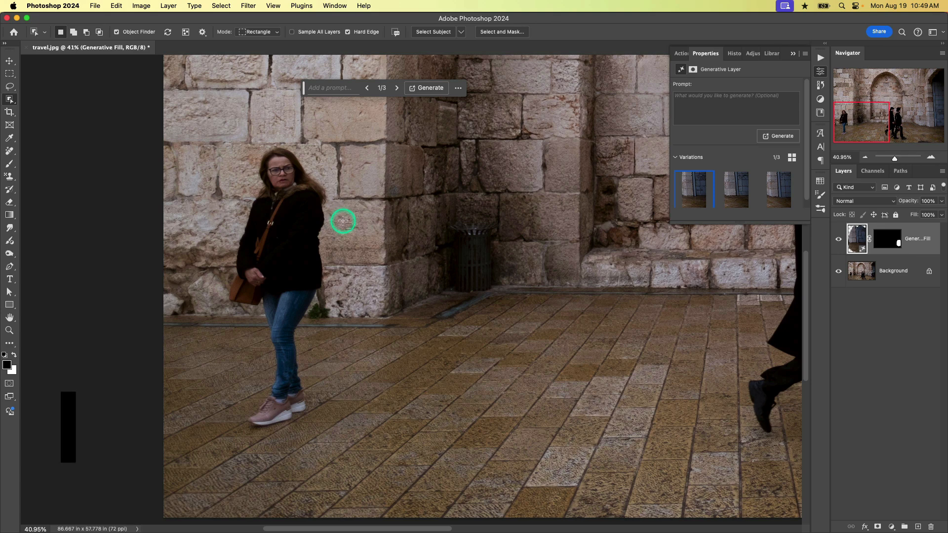
mouse_move(315, 184)
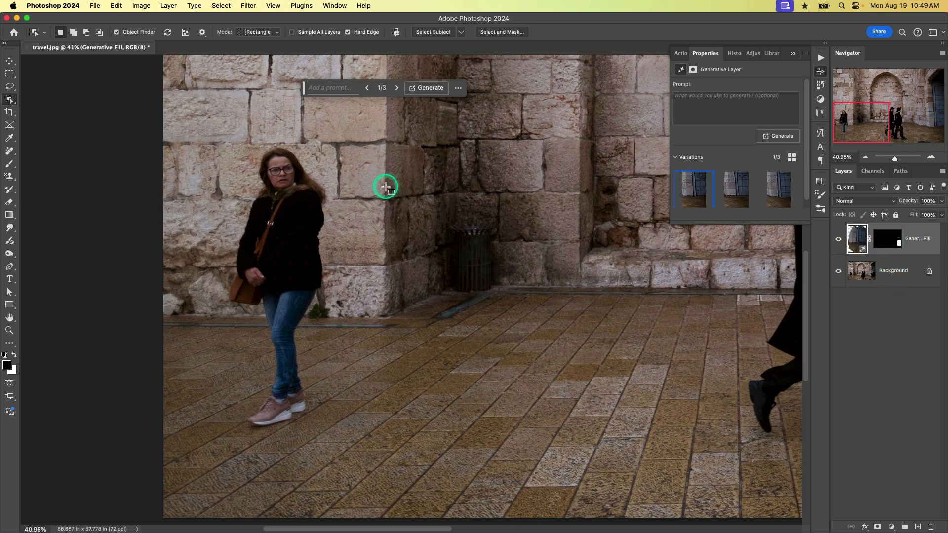
mouse_move(291, 32)
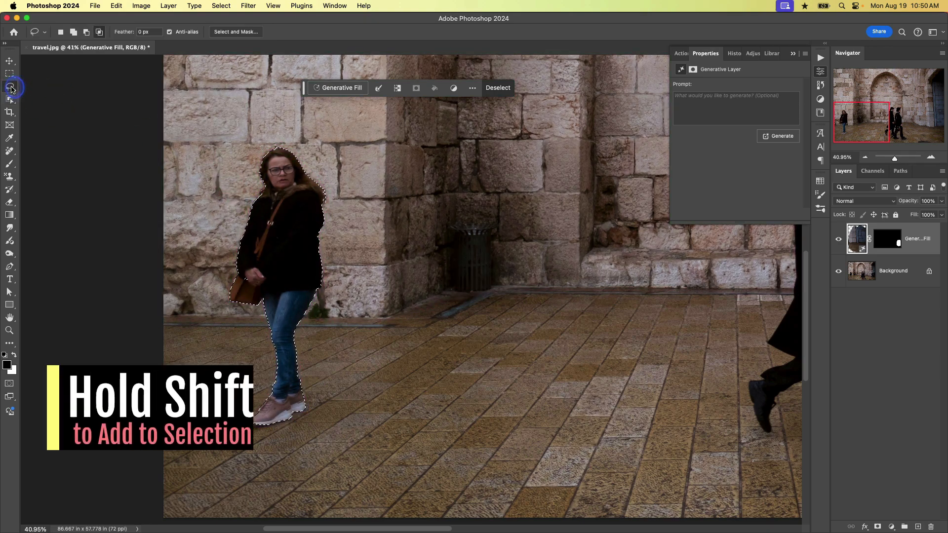
Step: Switch to the Lasso Tool in Add to Selection mode for the woman's feet and shadow
click(74, 32)
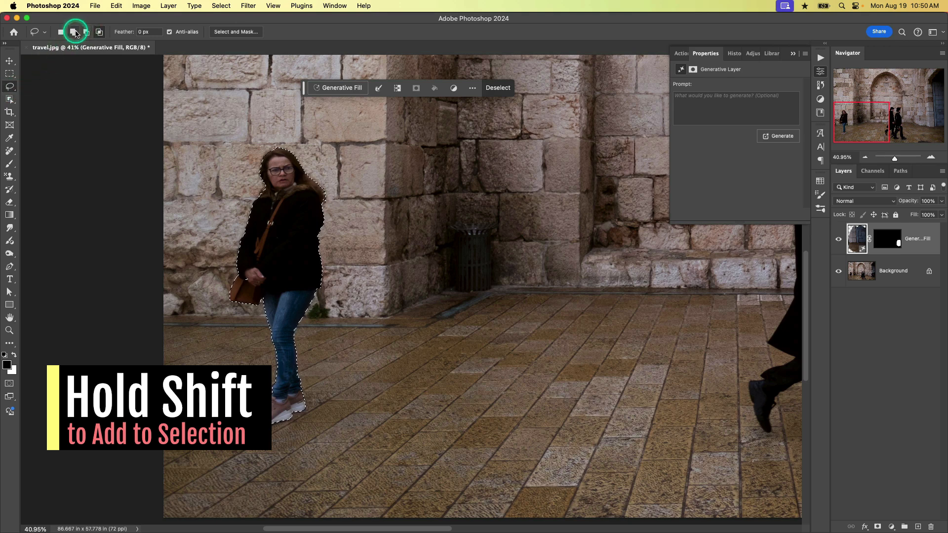
click(60, 32)
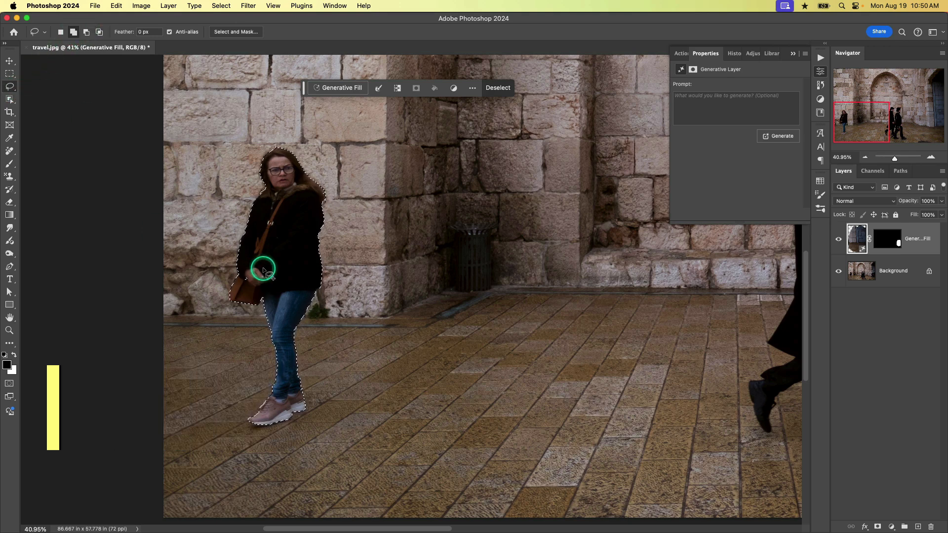
mouse_move(259, 274)
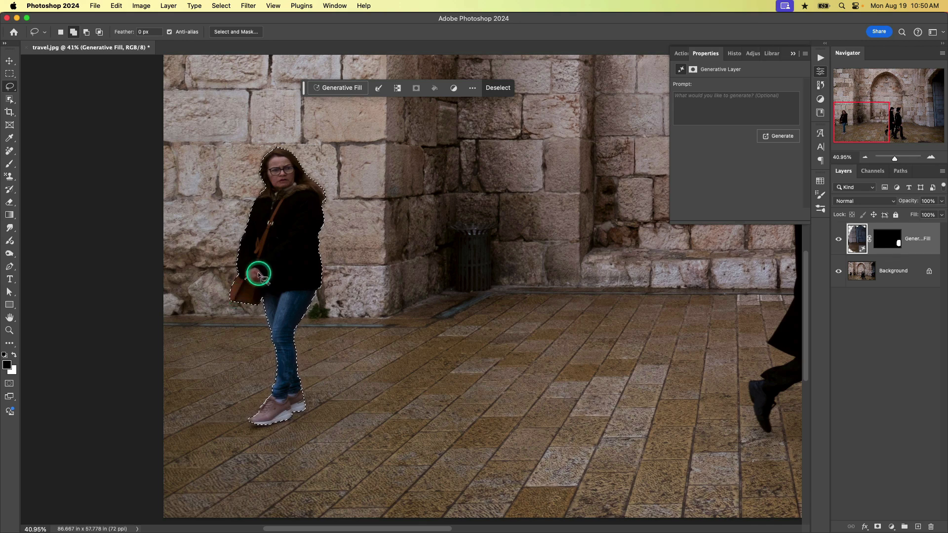
mouse_move(255, 288)
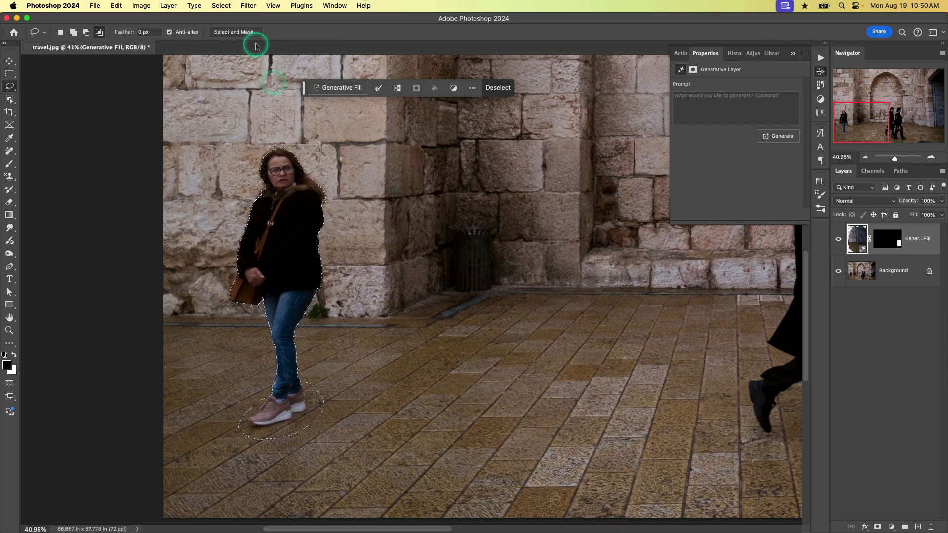
Step: Expand the woman's selection by 40 pixels via Select > Modify > Expand
click(220, 6)
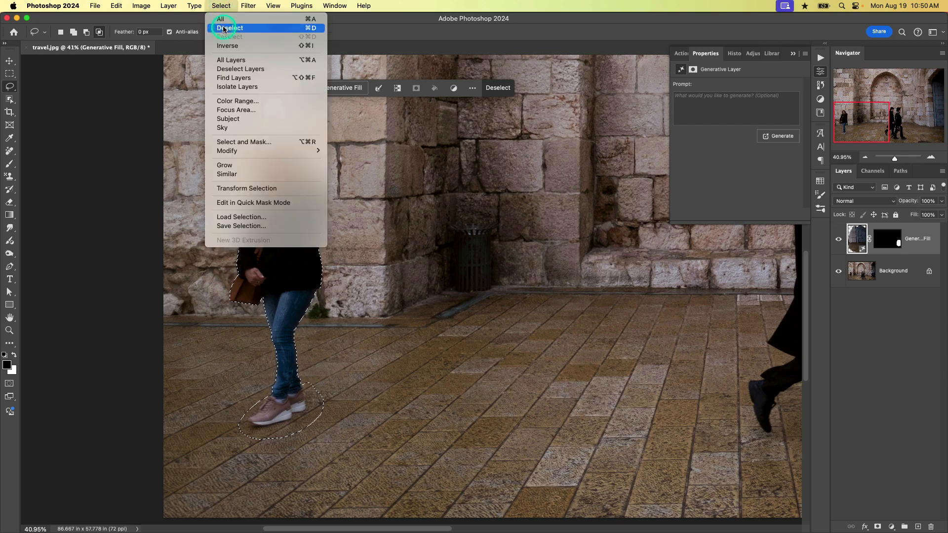
mouse_move(227, 150)
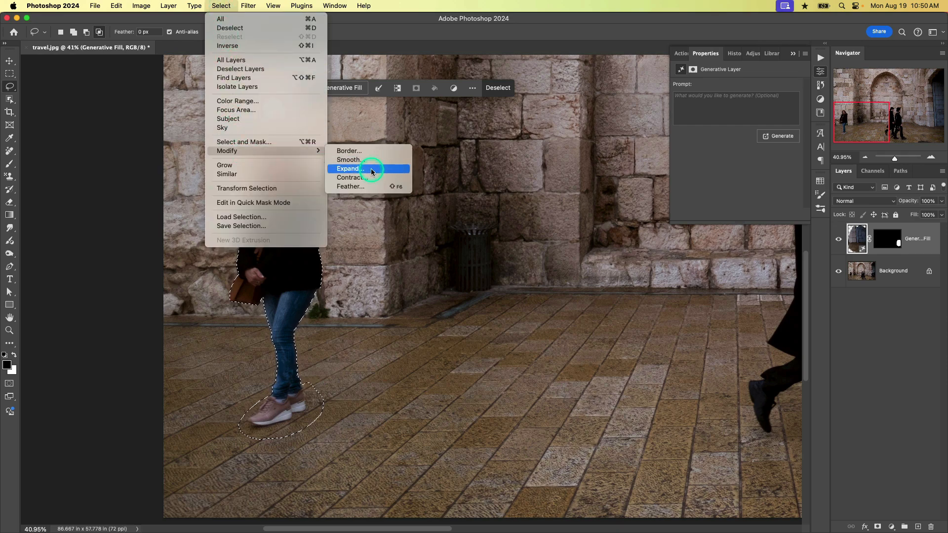
click(347, 169)
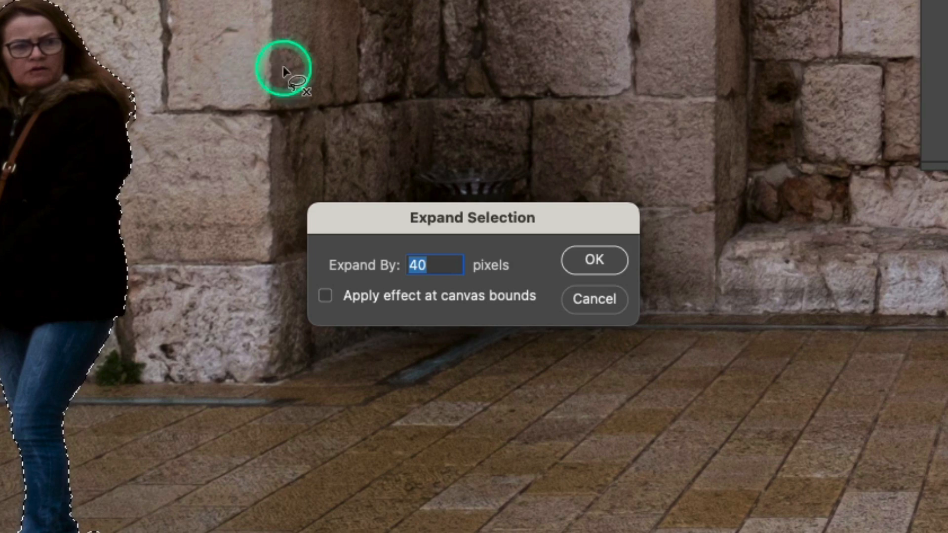
click(593, 260)
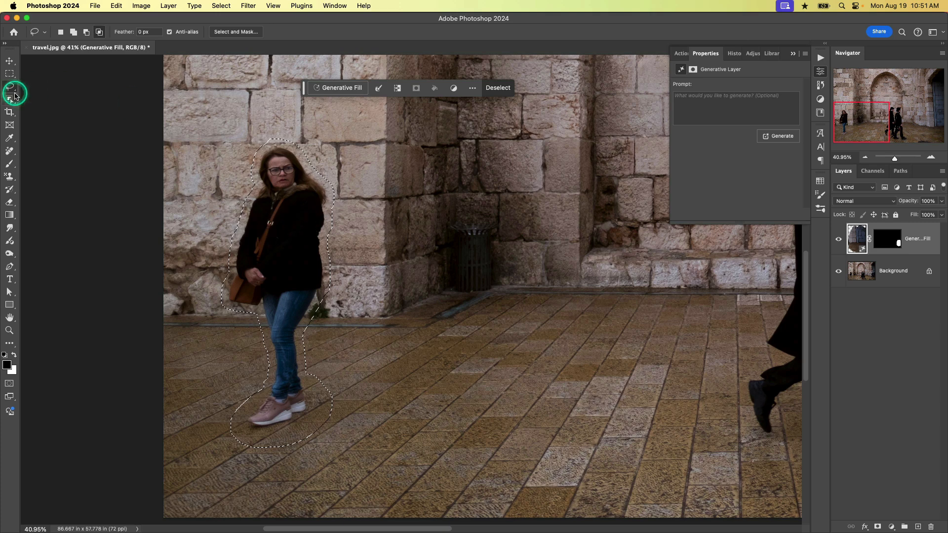
mouse_move(9, 100)
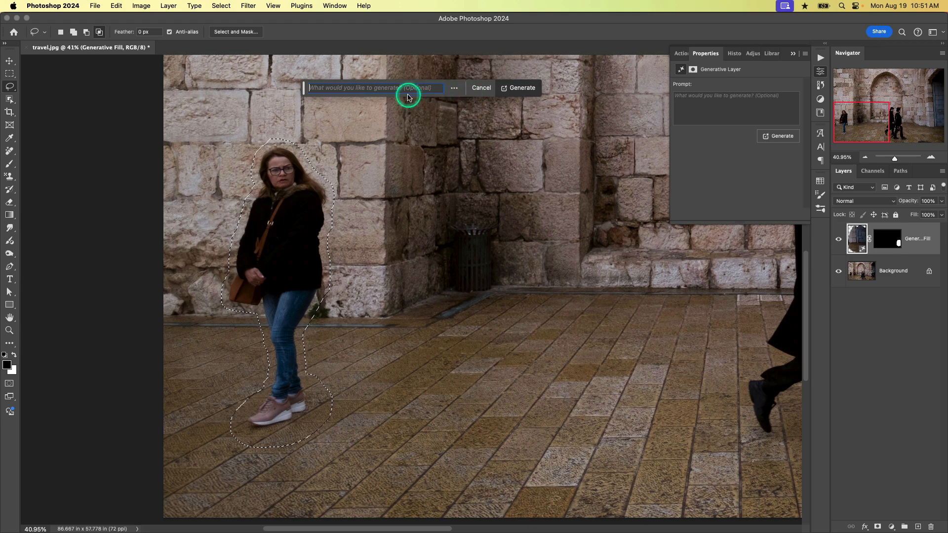
mouse_move(509, 97)
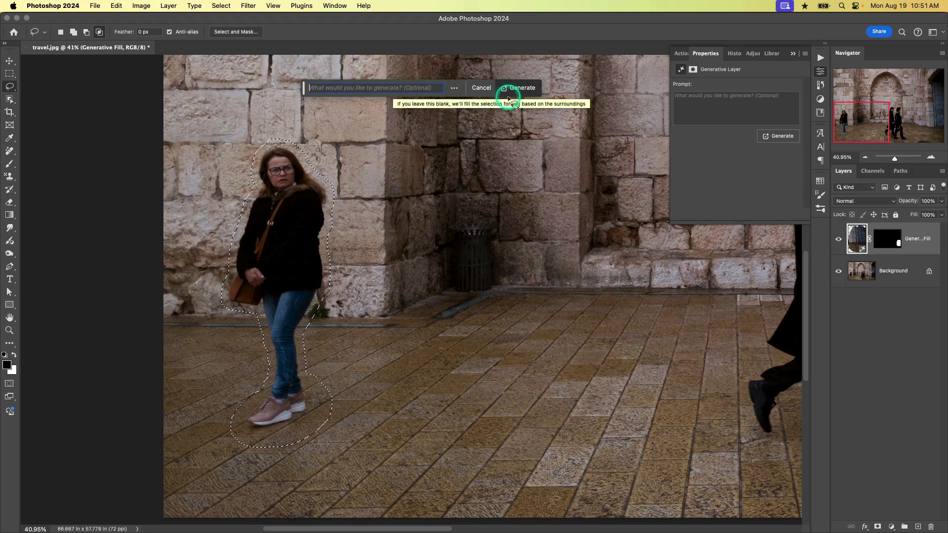
Step: Generate a blank-prompt fill replacing the woman with wall and paving
click(522, 88)
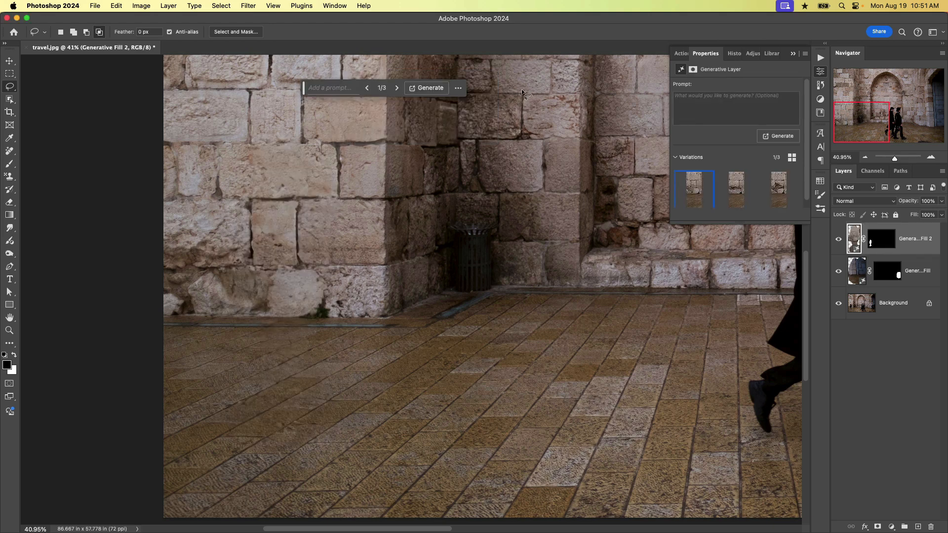
Step: Preview the second and third variations of the woman's fill, then return to the first
click(735, 95)
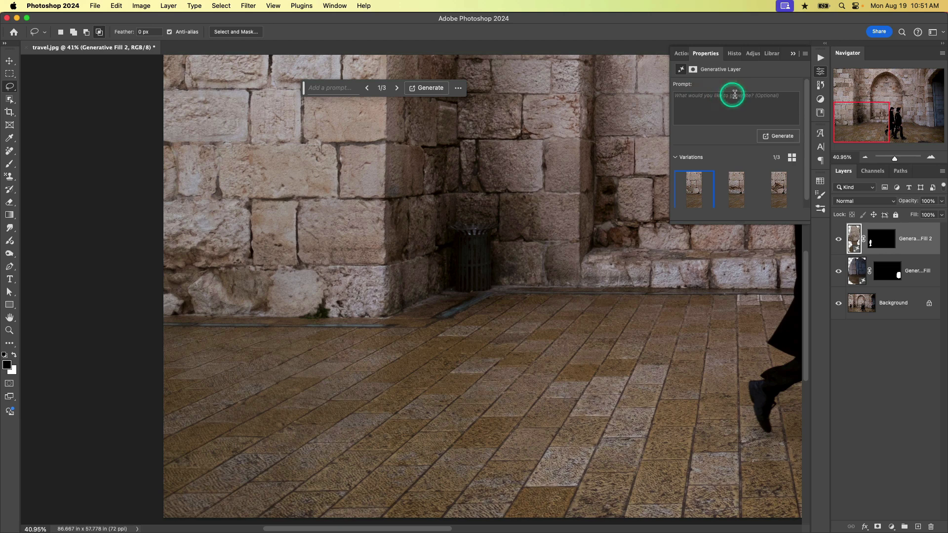
click(779, 190)
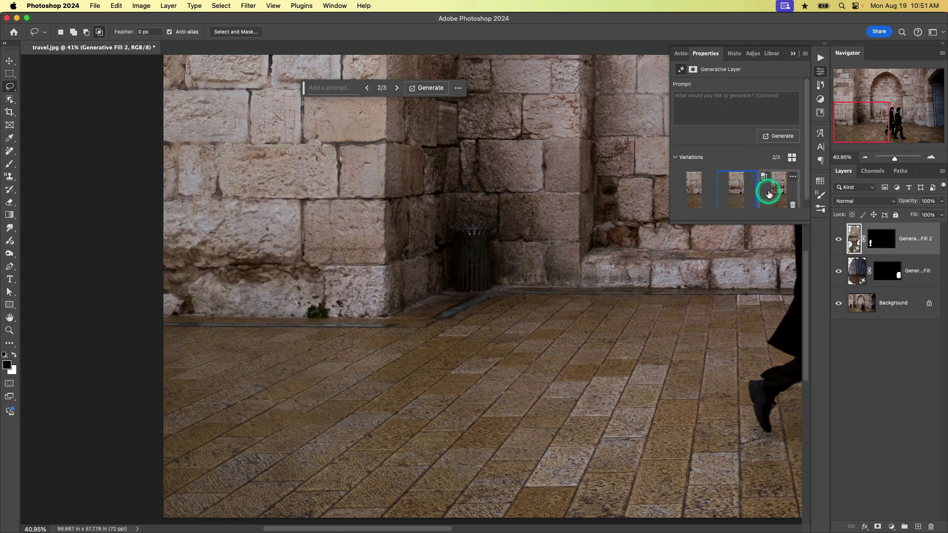
click(778, 190)
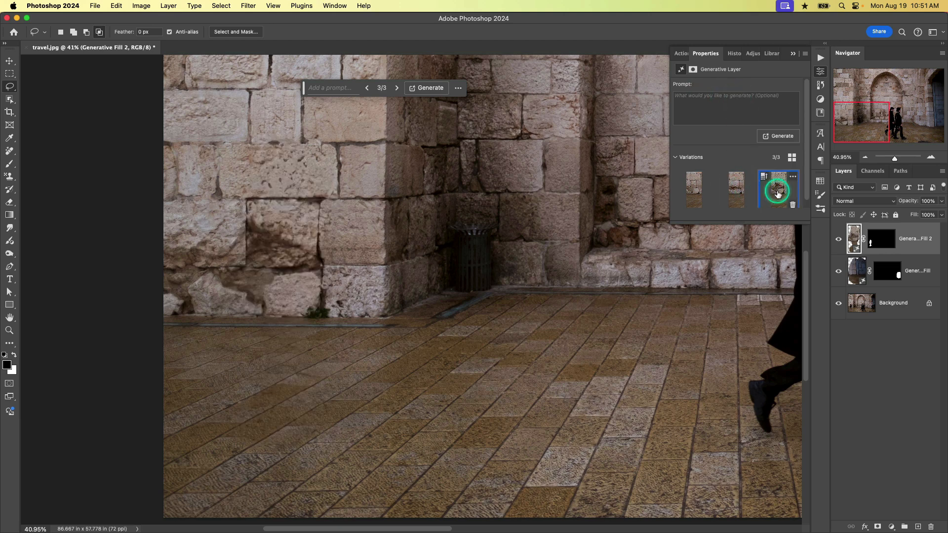
click(695, 191)
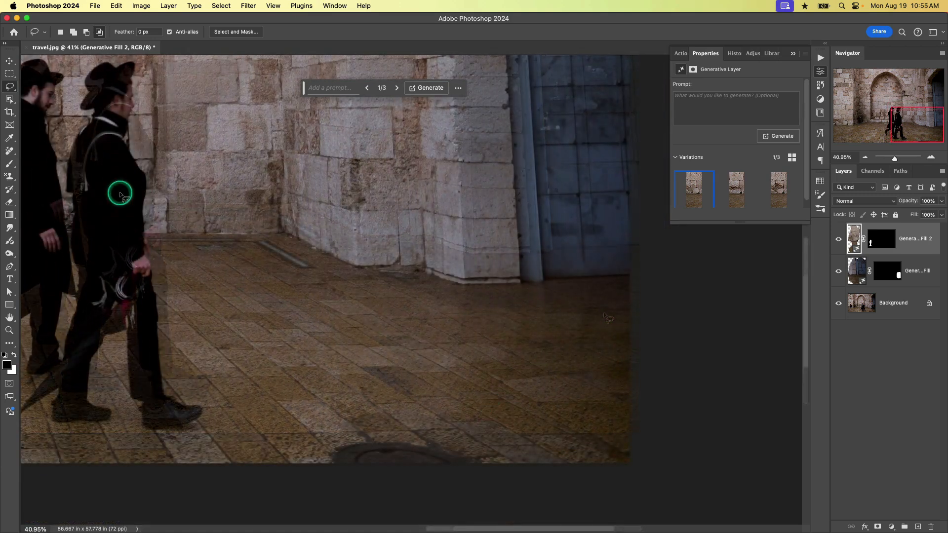
Step: Open the retouching tools group to choose the Remove Tool
click(25, 118)
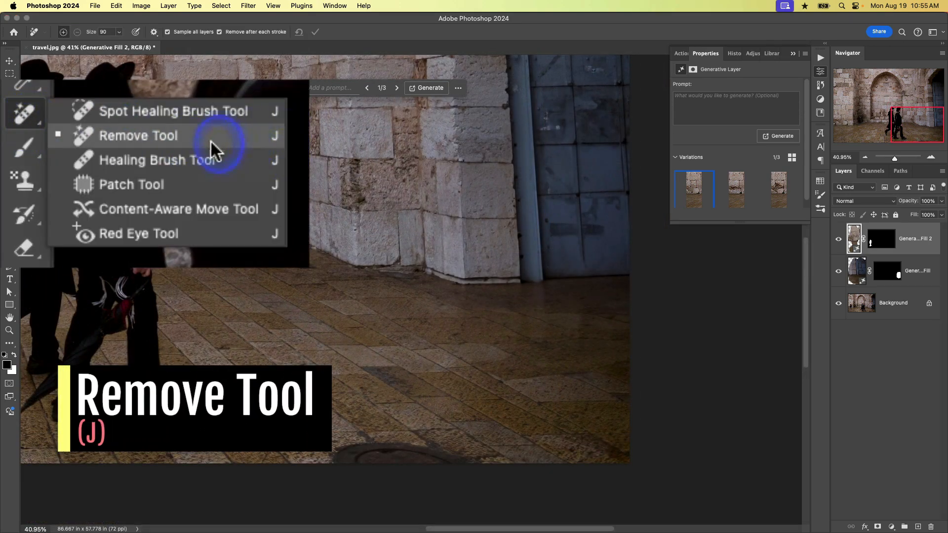
mouse_move(137, 184)
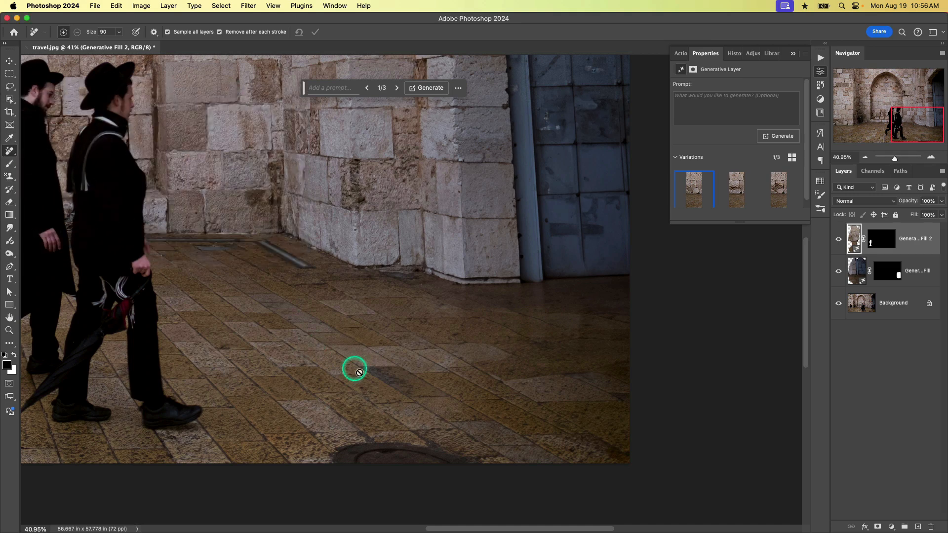
mouse_move(350, 458)
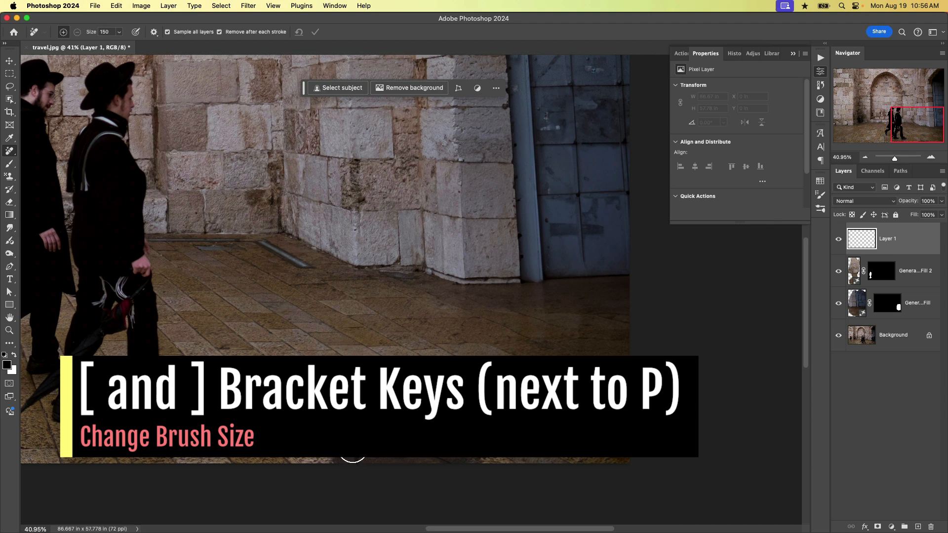
Step: Shrink the Remove Tool brush and paint out the manhole cover at the bottom
key([)
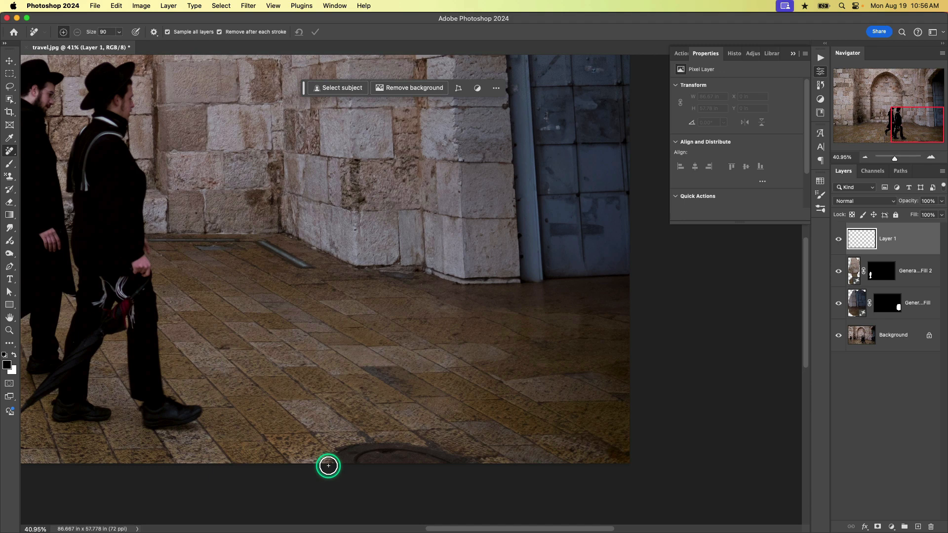
drag(328, 466, 435, 449)
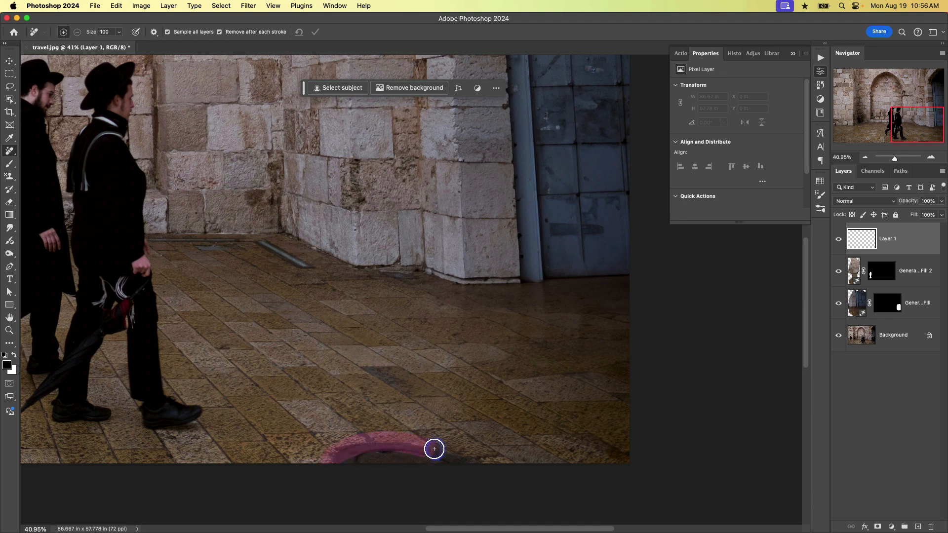
drag(434, 449, 345, 463)
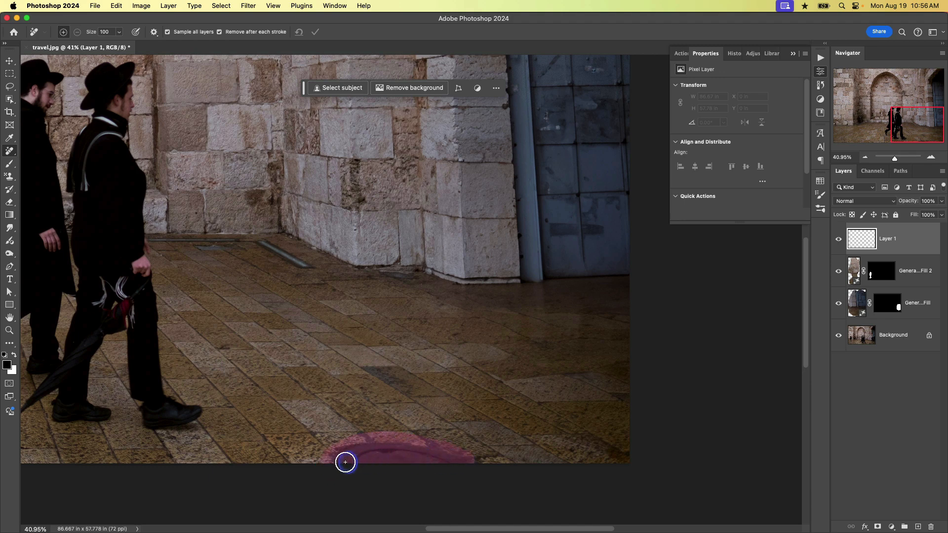
click(346, 463)
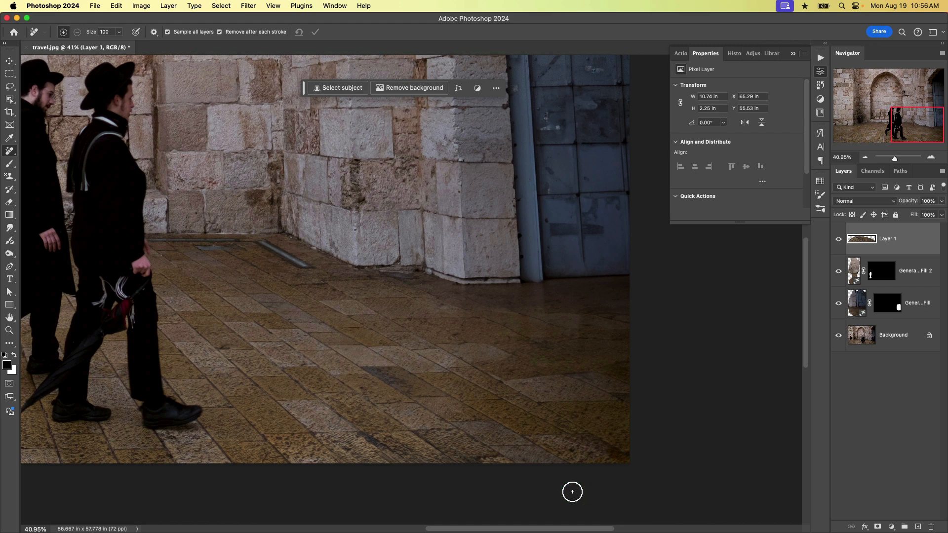
mouse_move(639, 329)
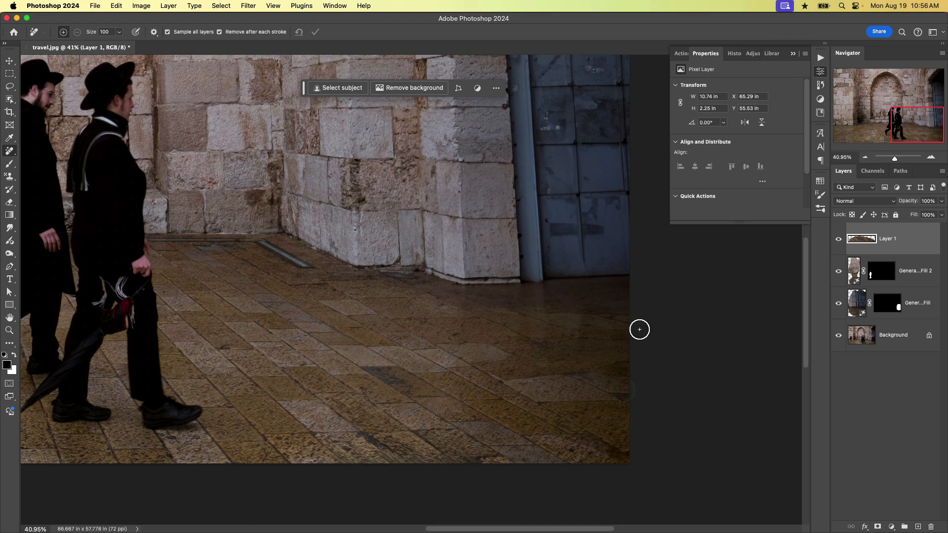
click(875, 247)
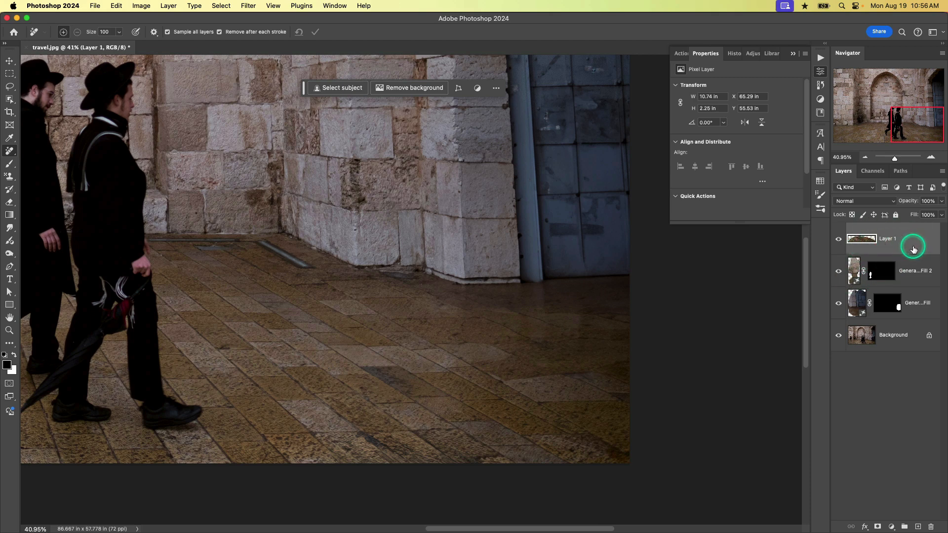
click(894, 335)
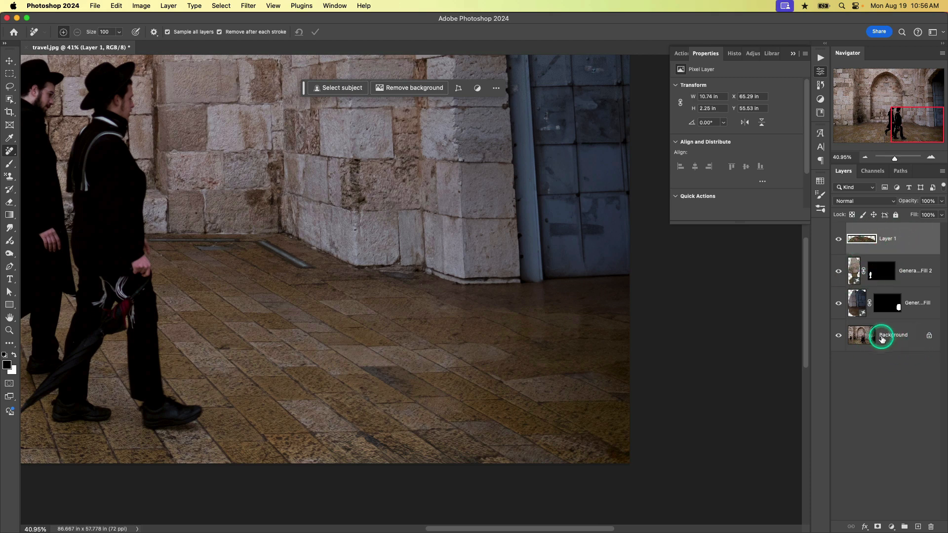
mouse_move(895, 341)
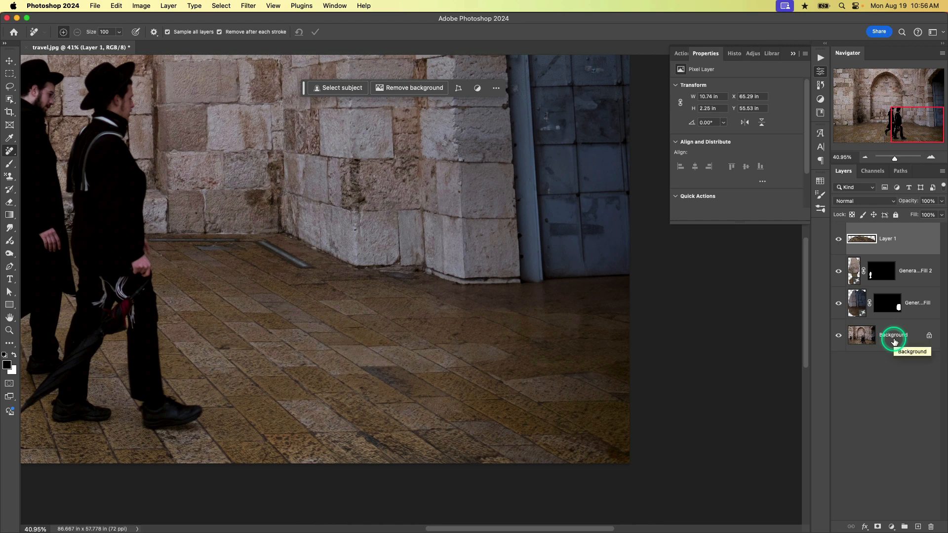
mouse_move(883, 247)
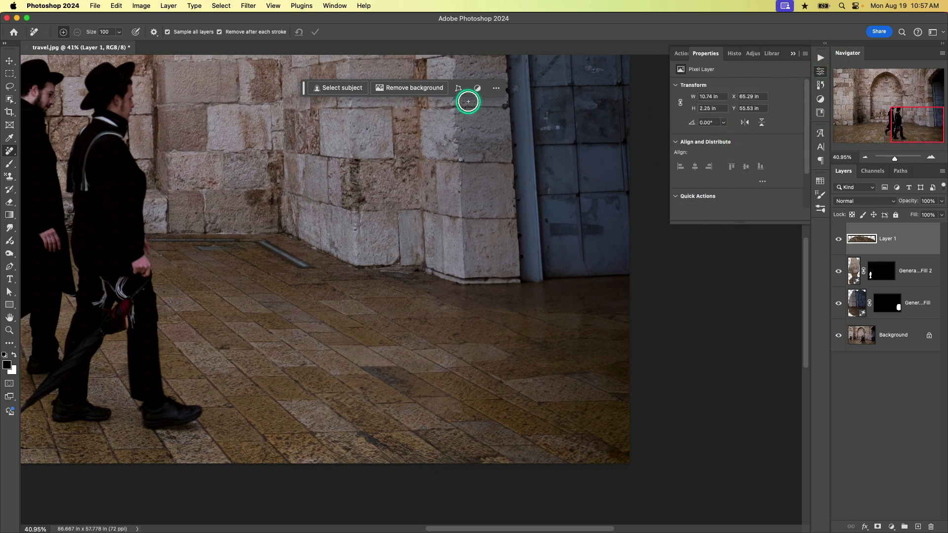
mouse_move(466, 327)
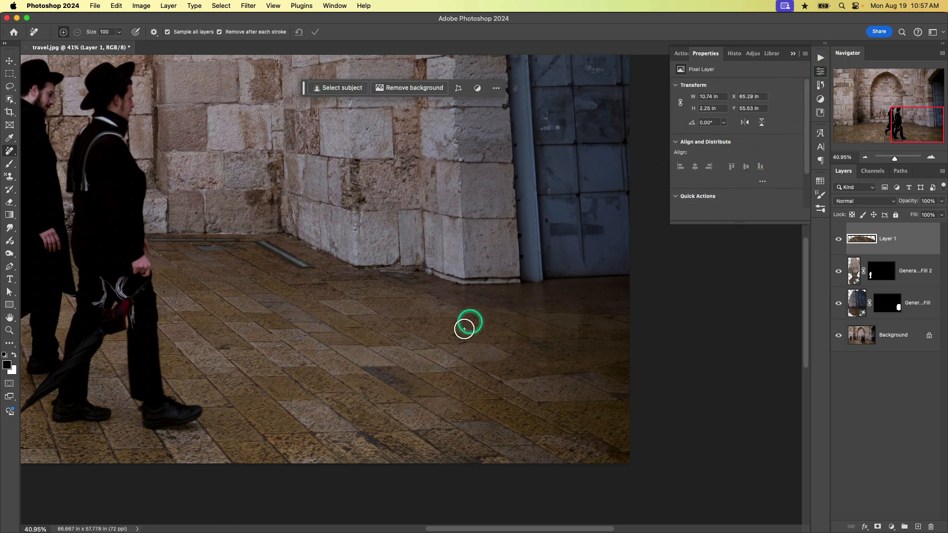